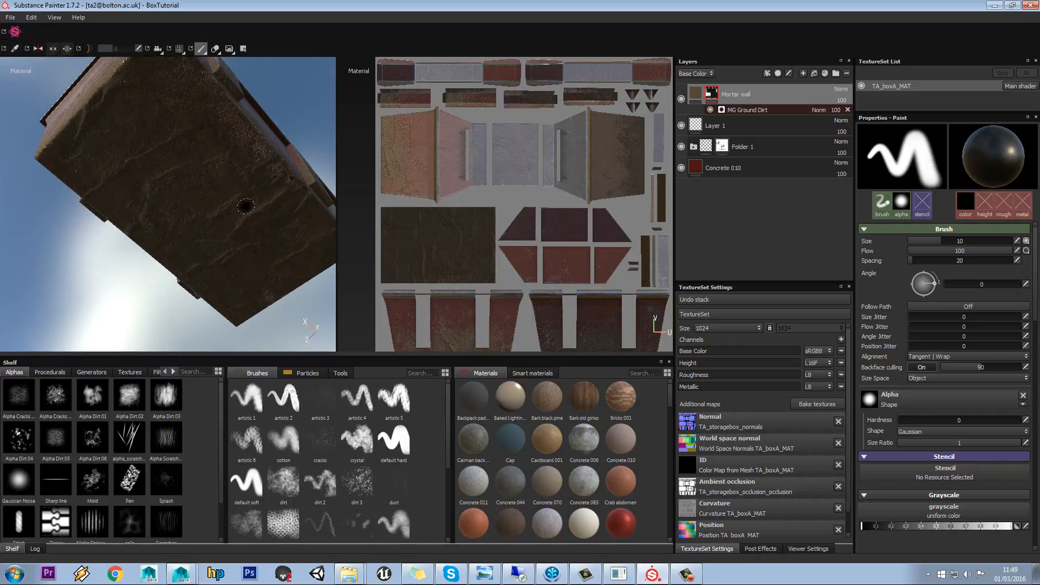
# Step: Lower the MG Ground Dirt generator's Dirt Height to 0.3, keeping dirt off the box top
pyautogui.click(746, 109)
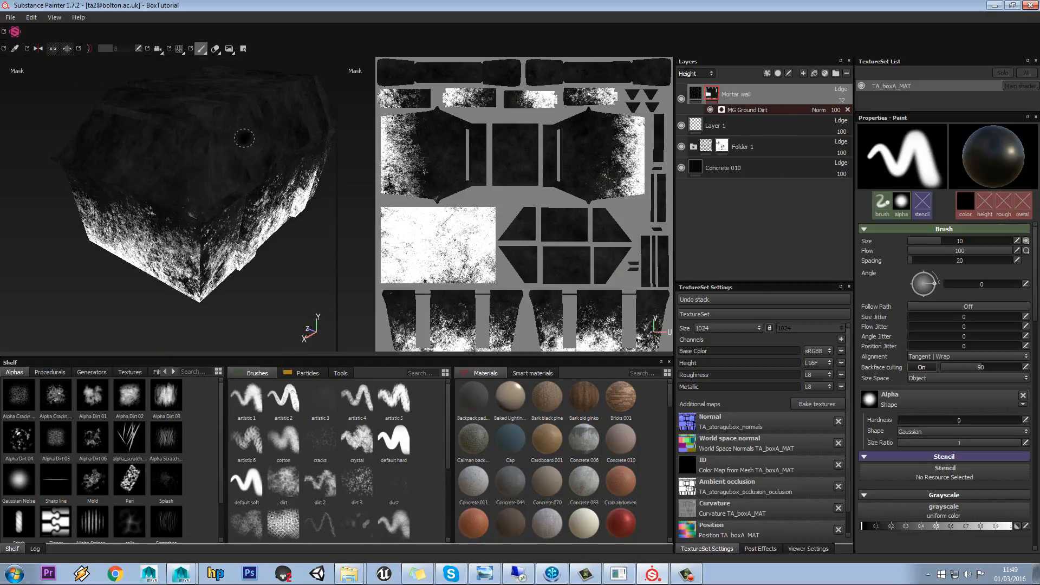
pyautogui.click(748, 110)
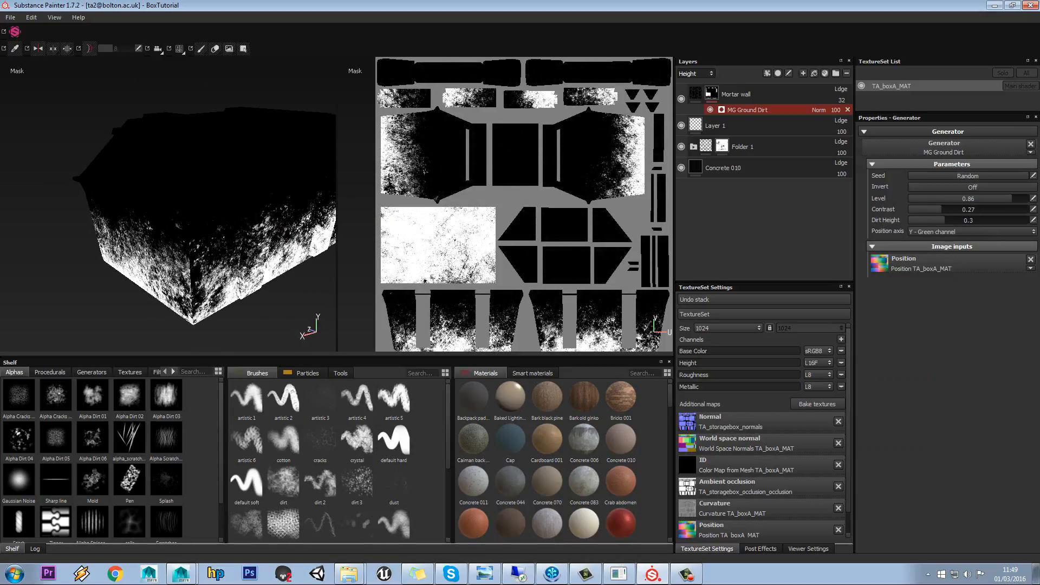
pyautogui.click(736, 94)
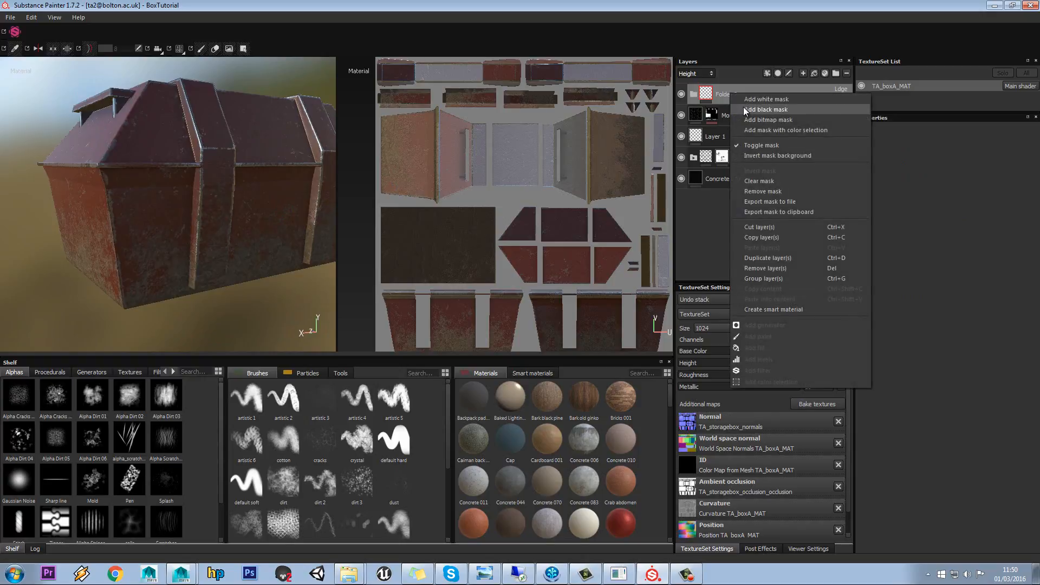
# Step: Add a black mask to Folder 2, which holds the Mortar wall layer
pyautogui.click(766, 109)
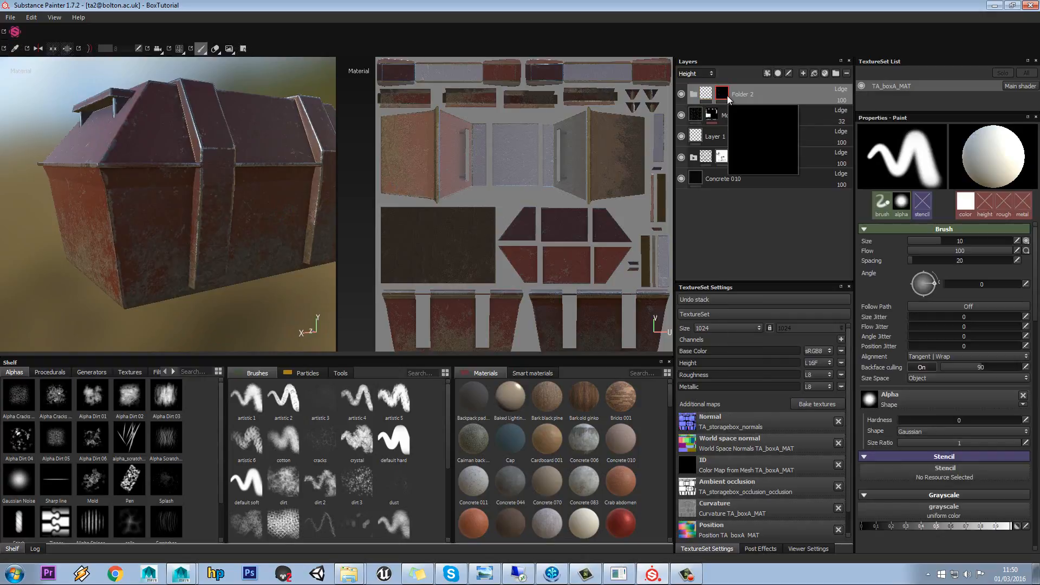
pyautogui.rightClick(721, 93)
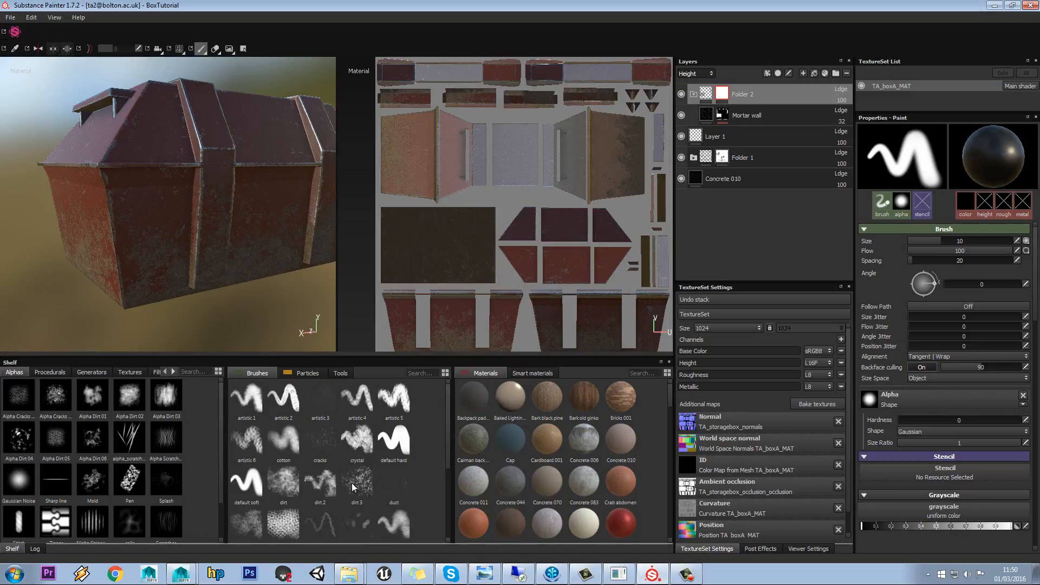
# Step: Pick a dirt-textured brush from the shelf for painting Folder 2's mask
pyautogui.click(283, 483)
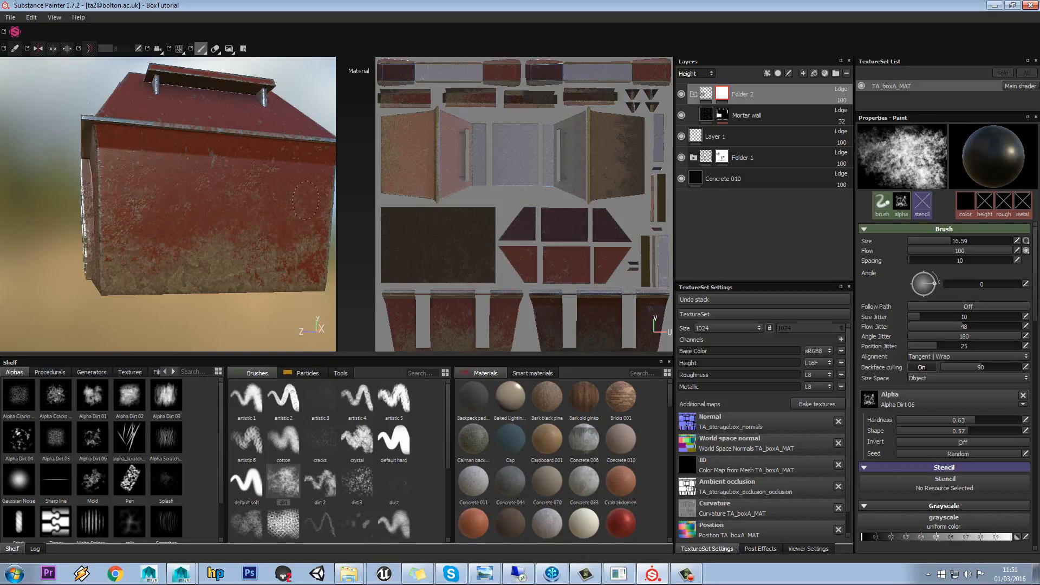
# Step: Dab dirt strokes onto the box's side and near its bottom corner
pyautogui.click(152, 235)
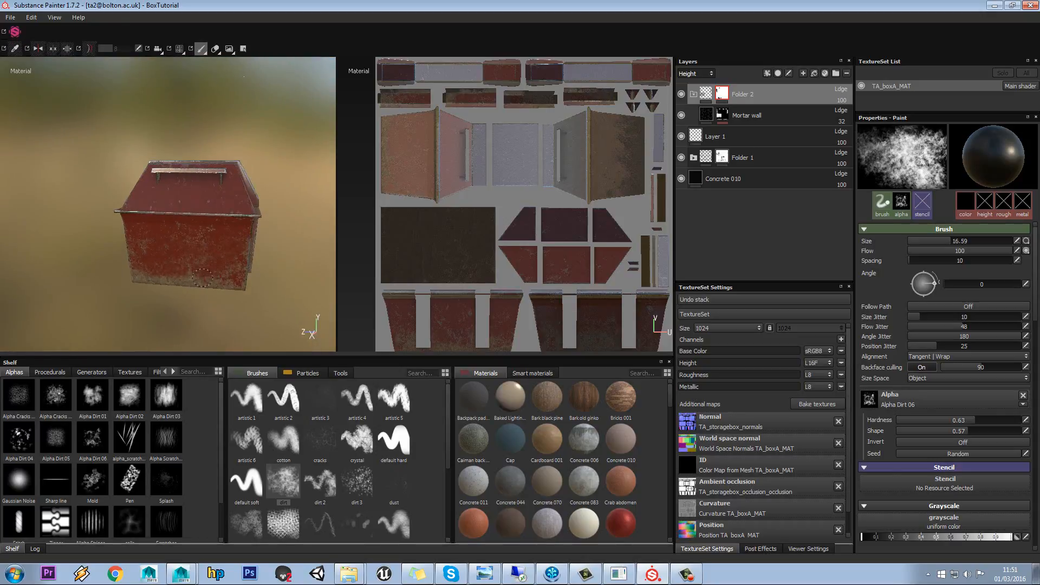
pyautogui.click(232, 278)
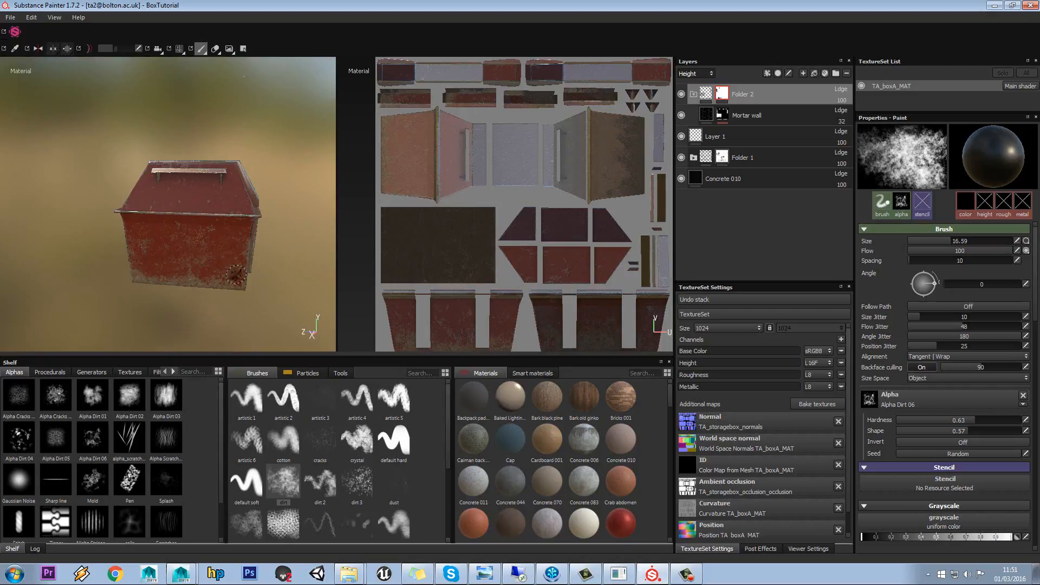